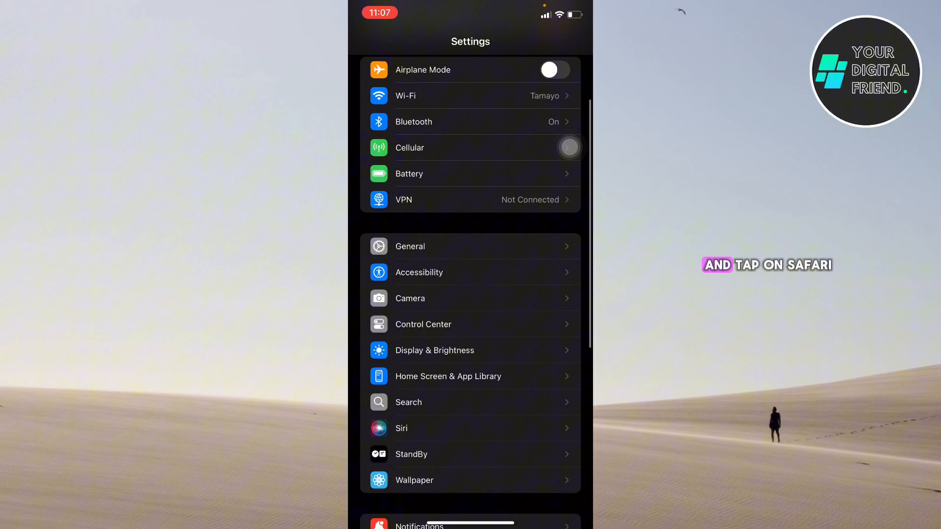
Scroll the Apps list down to the S section and select Safari
scroll("down", 3)
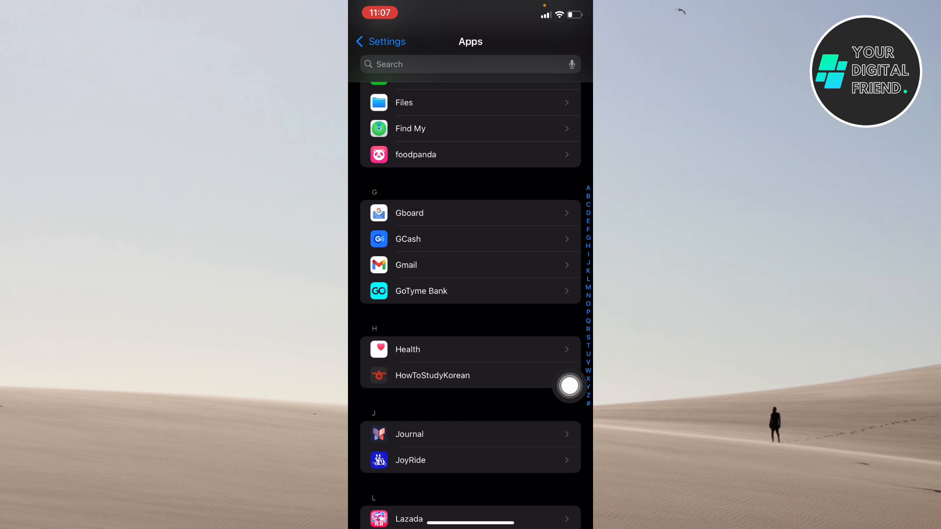
scroll("down", 3)
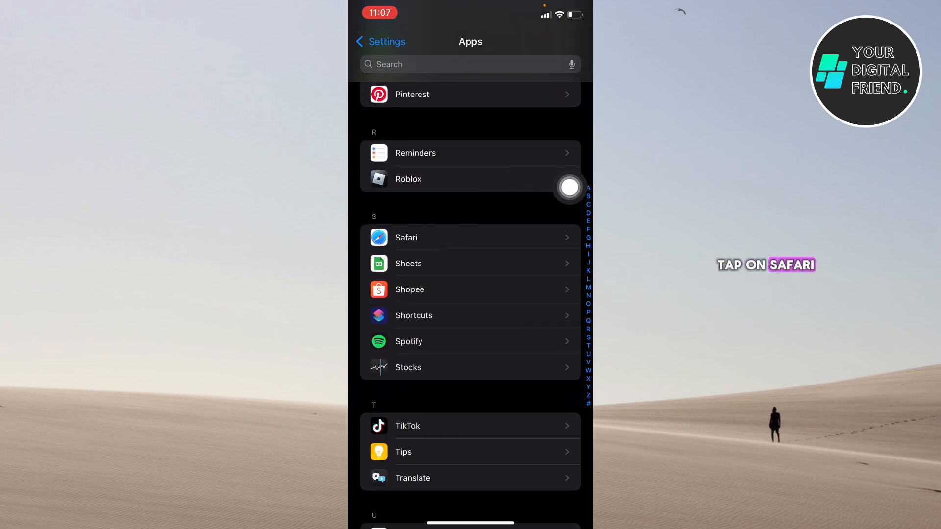
left_click(406, 237)
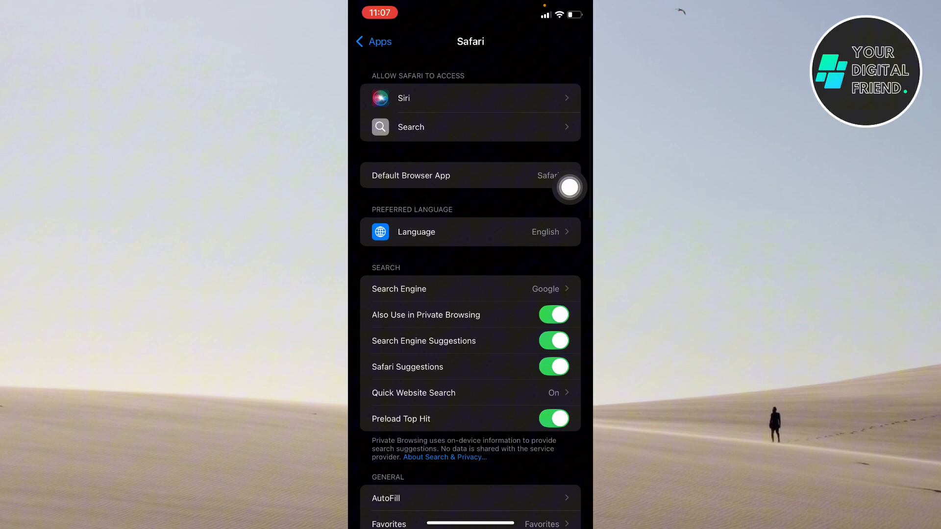
Scroll to the bottom of Safari settings to reach the Advanced page
scroll("down", 3)
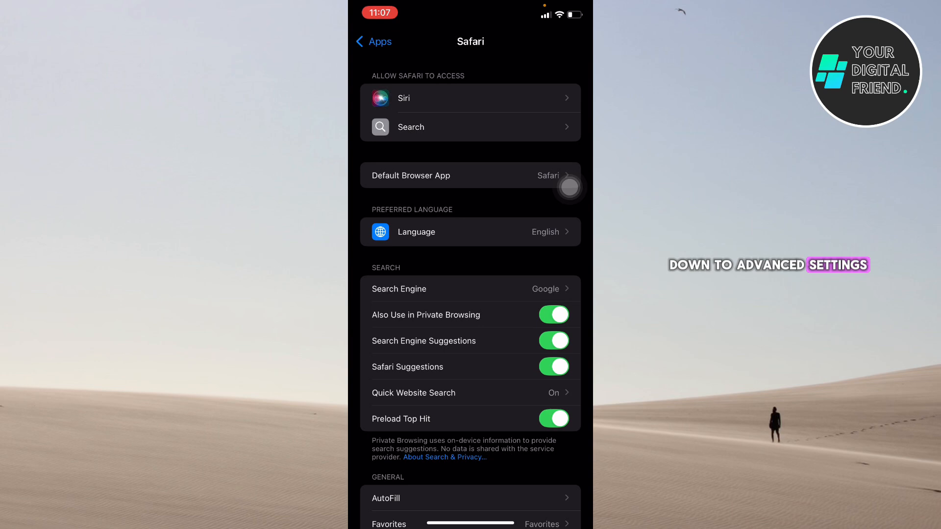
scroll("down", 3)
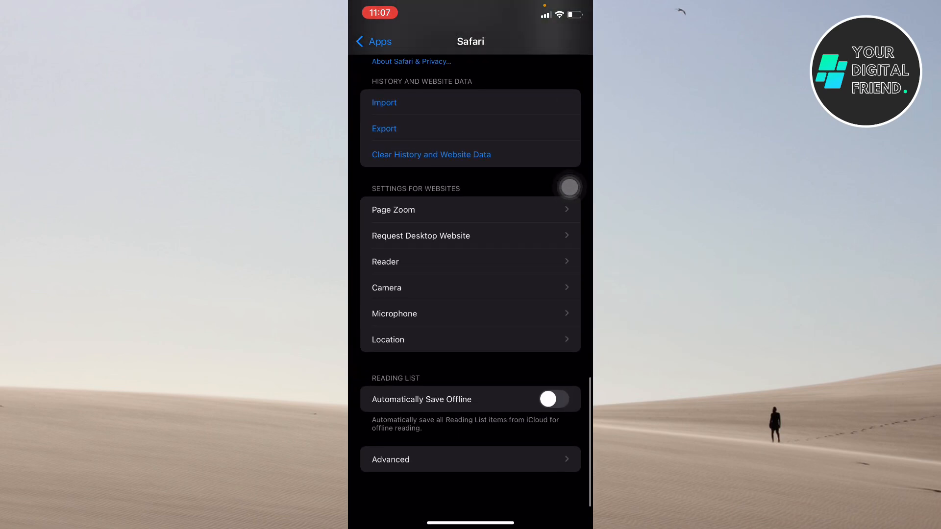
scroll("down", 3)
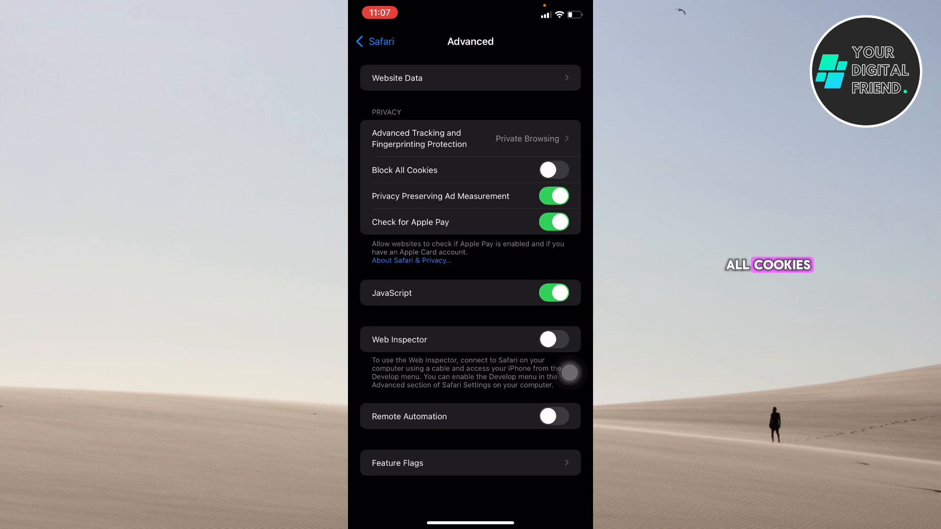
Switch the Block All Cookies toggle off in Safari's Advanced settings
left_click(553, 170)
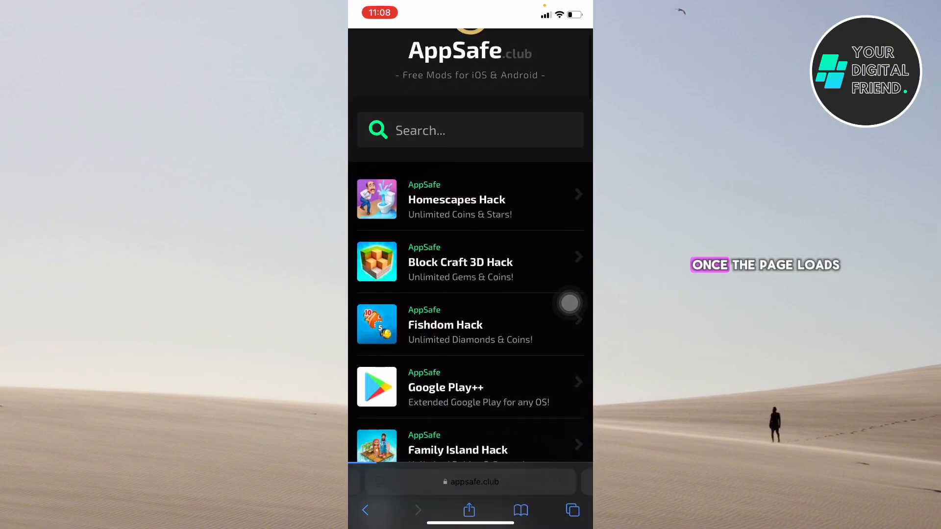
Scroll the AppSafe app list and select Google Play++ to show 'Injection required!'
scroll("down", 3)
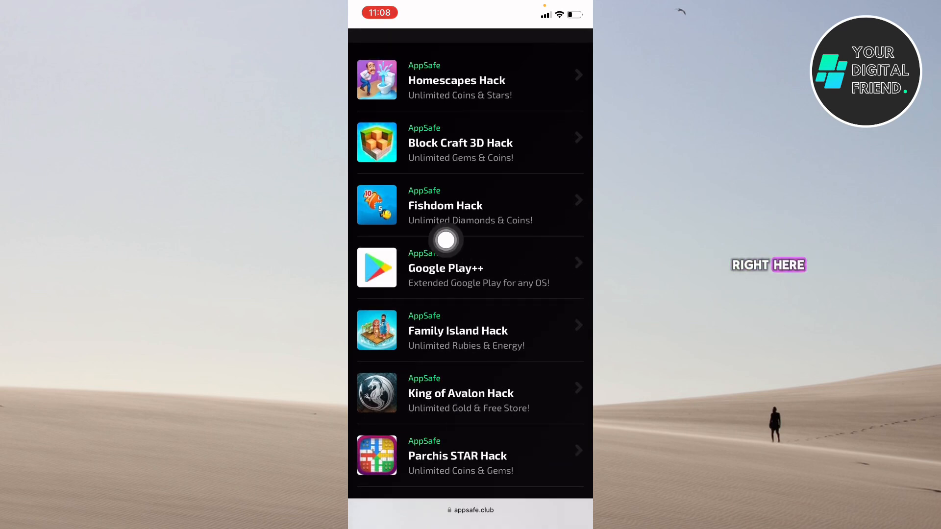
left_click(470, 268)
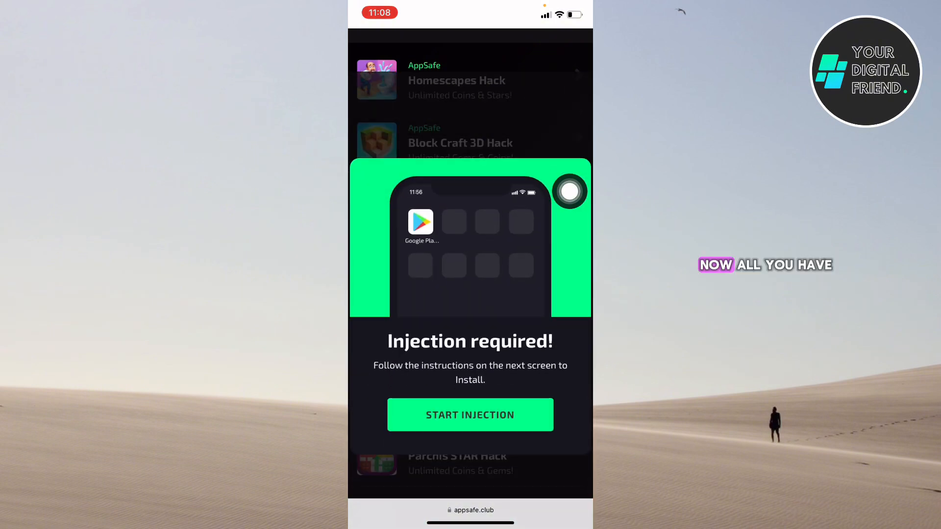